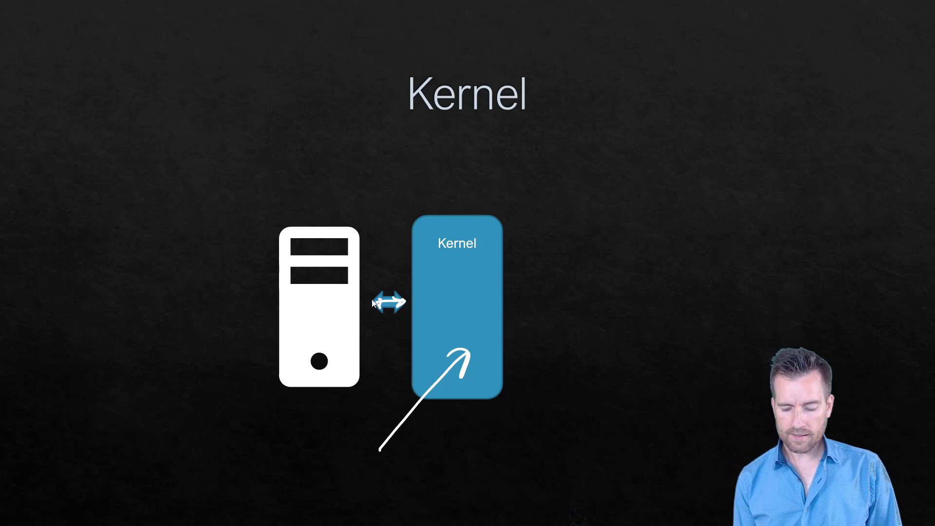
mouse_move(374, 300)
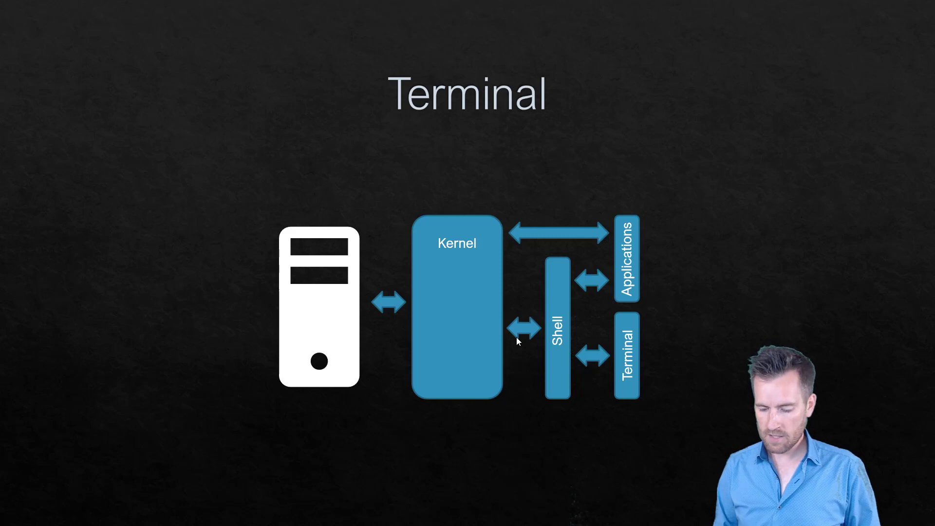
mouse_move(288, 412)
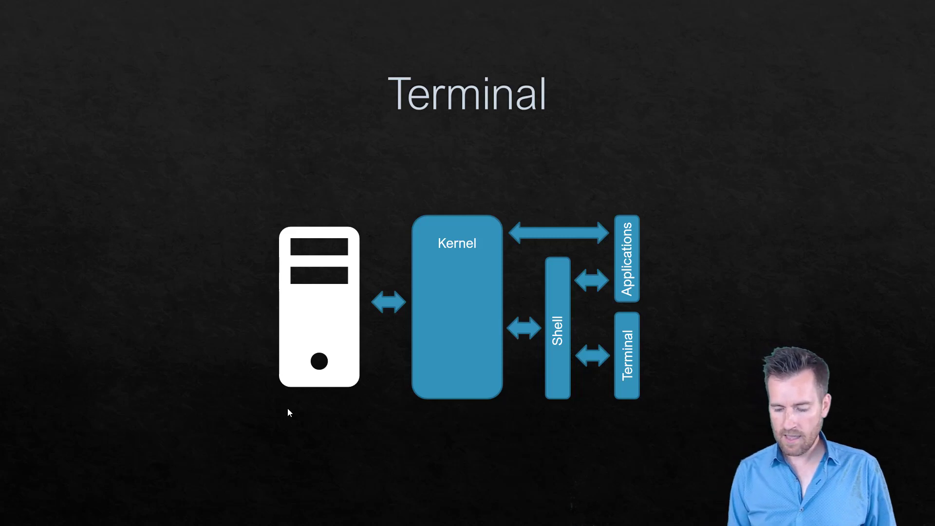